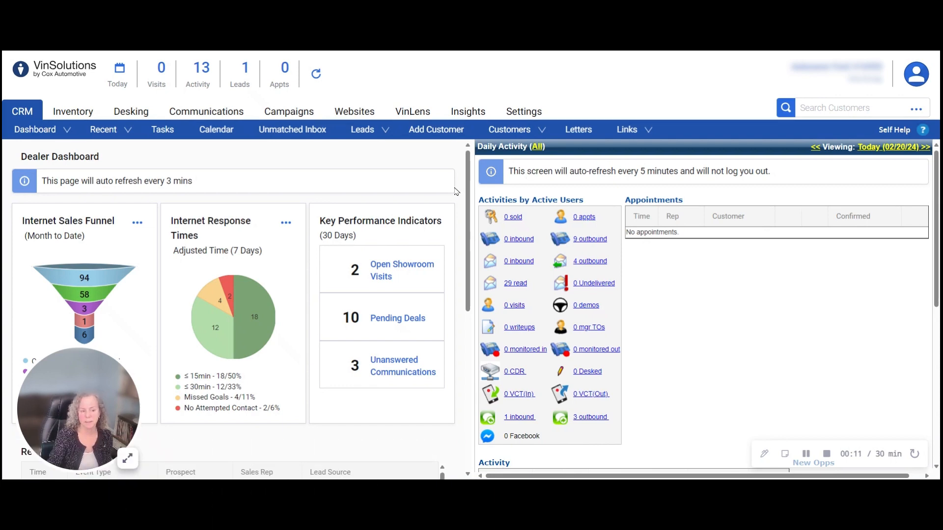
Navigate through Settings and ILM/CRM Settings to the Customer Assignments by Rep page.
left_click(523, 111)
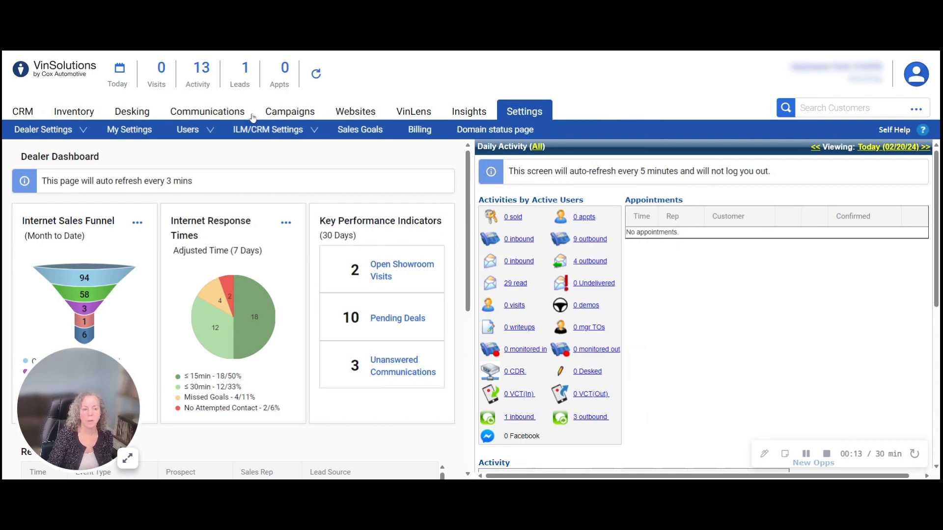
left_click(267, 130)
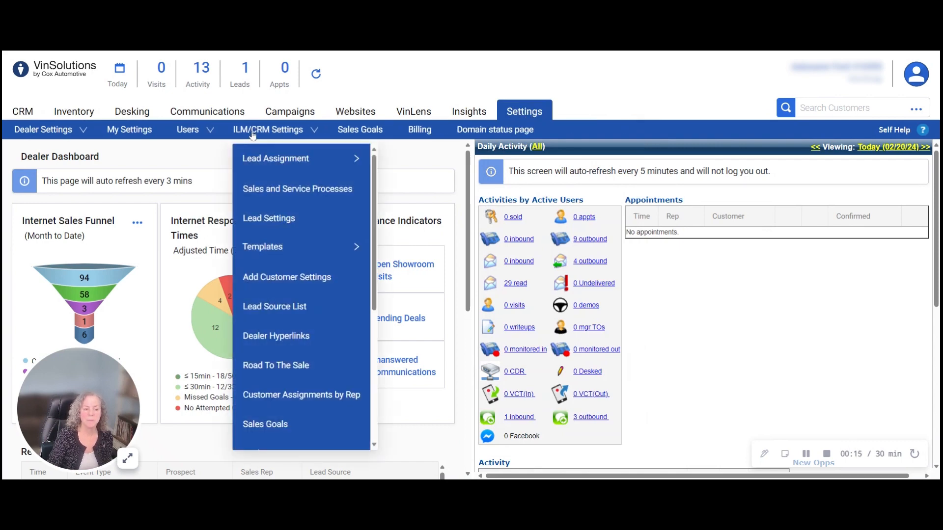
mouse_move(300, 395)
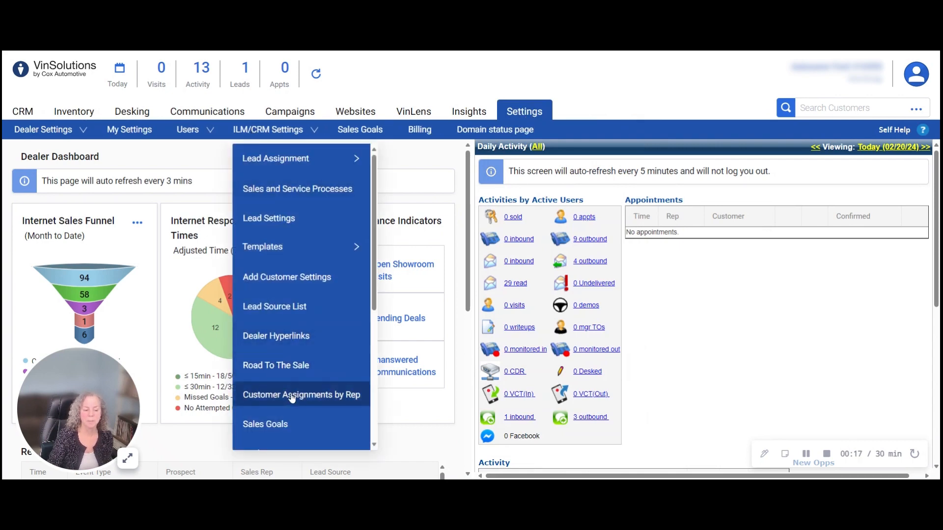
left_click(301, 394)
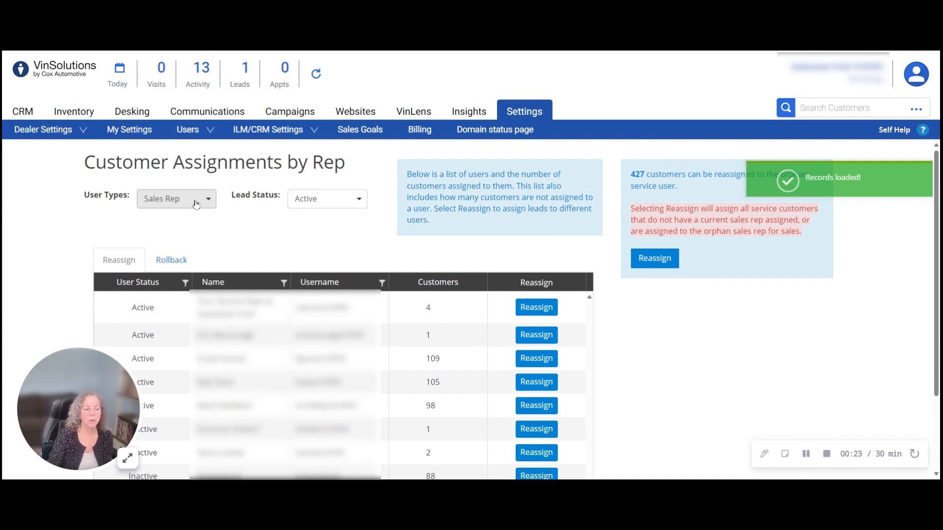
left_click(176, 199)
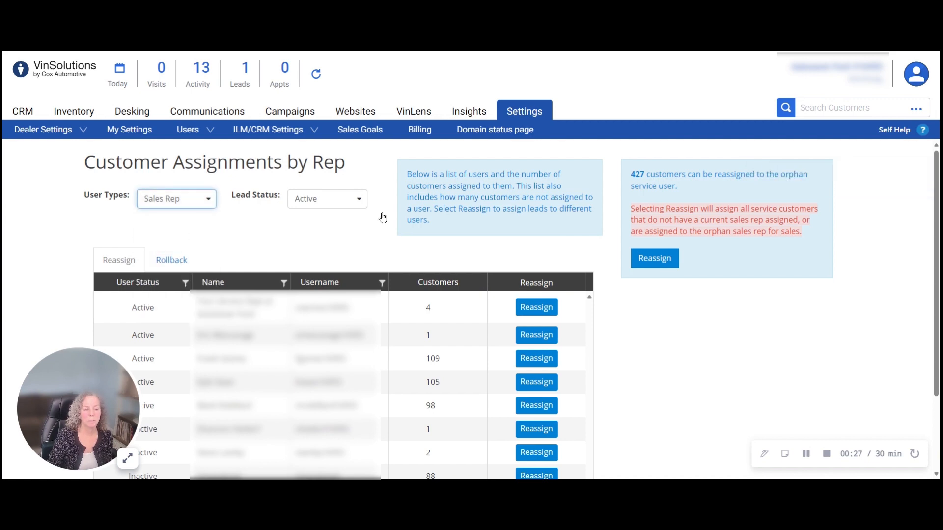
left_click(326, 198)
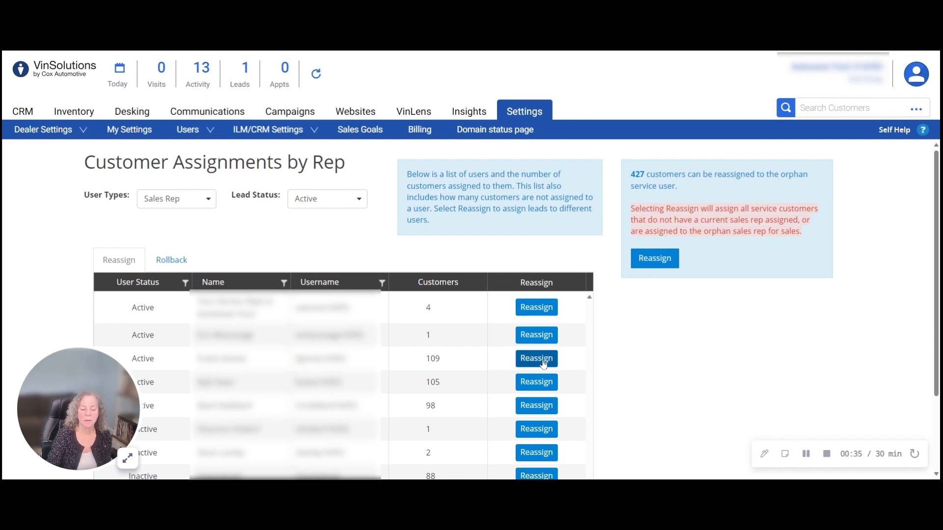
left_click(535, 359)
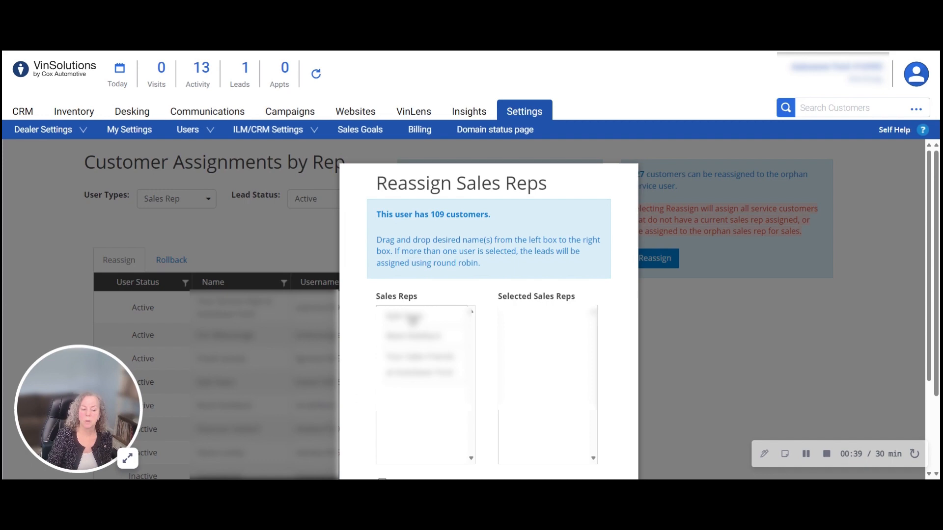
left_click_drag(403, 318, 526, 317)
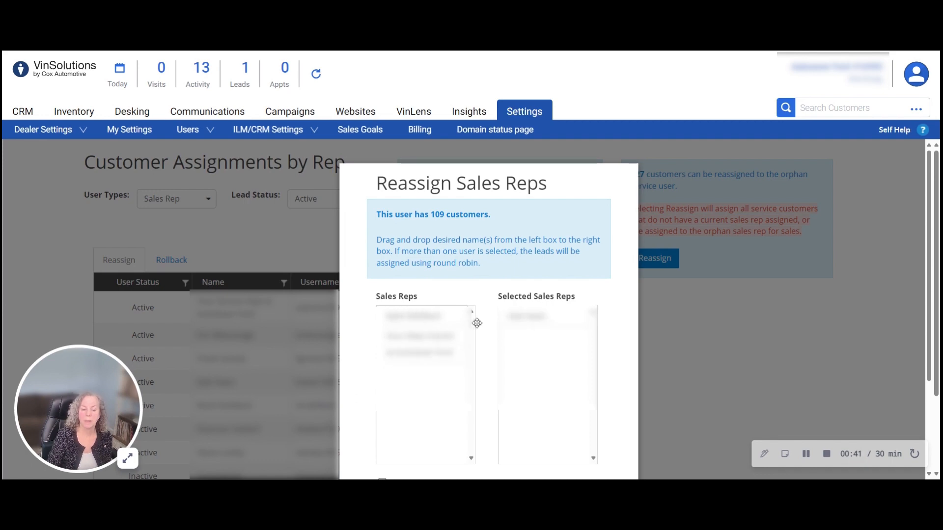
left_click_drag(413, 315, 534, 335)
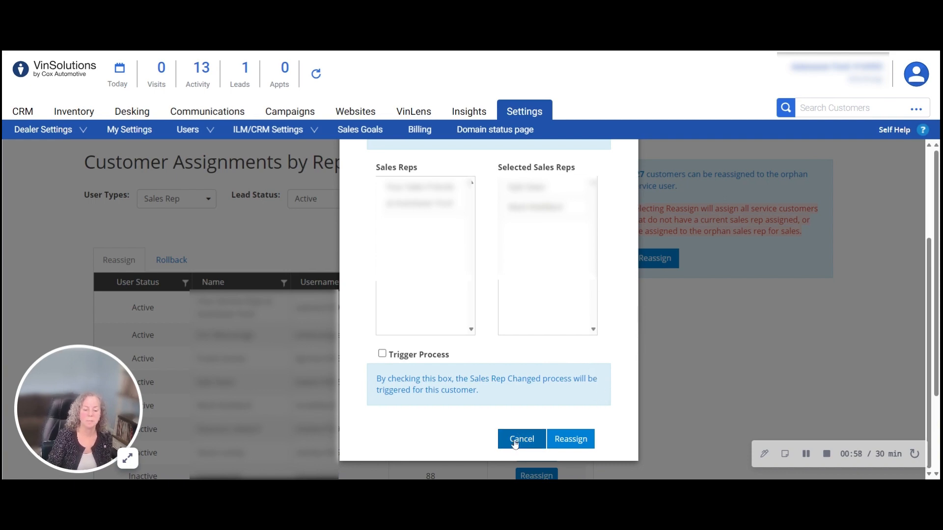
left_click(520, 439)
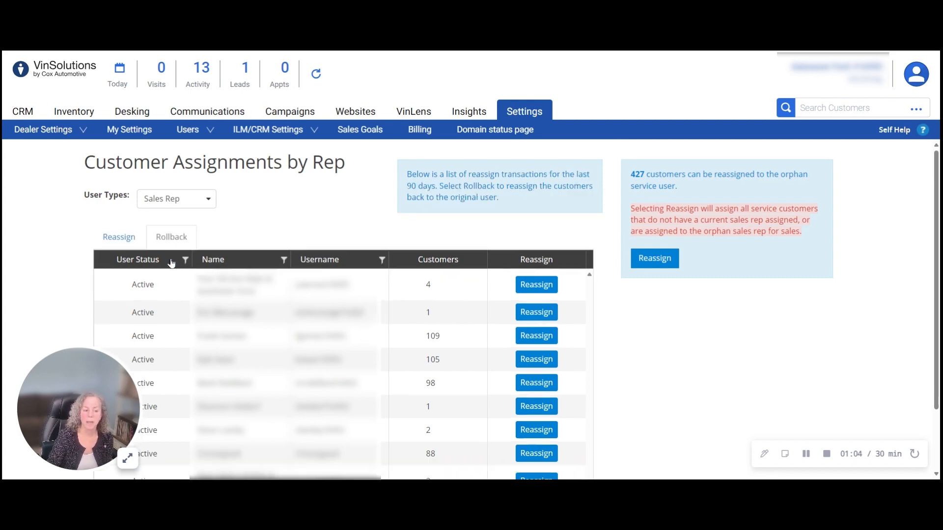
Show the Rollback list with the 1/22/2024 reassign transaction covering 55 customers.
left_click(171, 237)
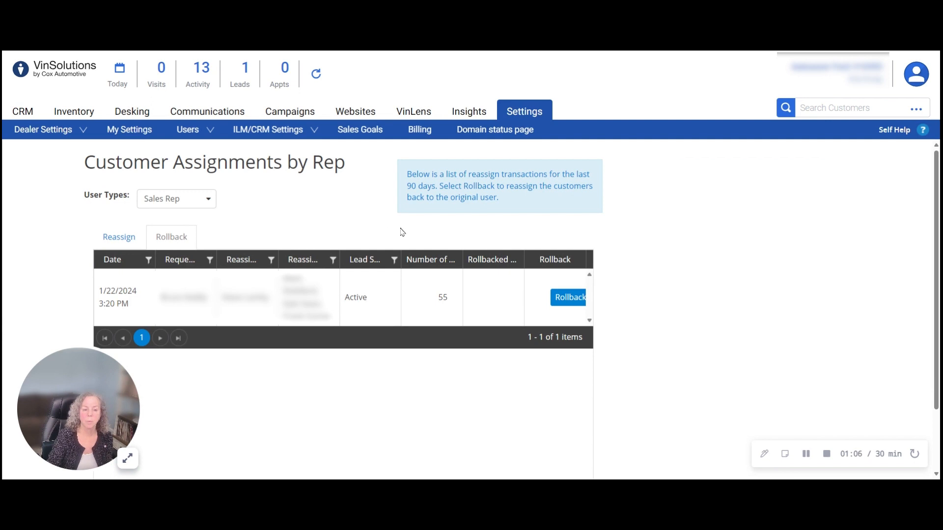
left_click_drag(407, 175, 498, 197)
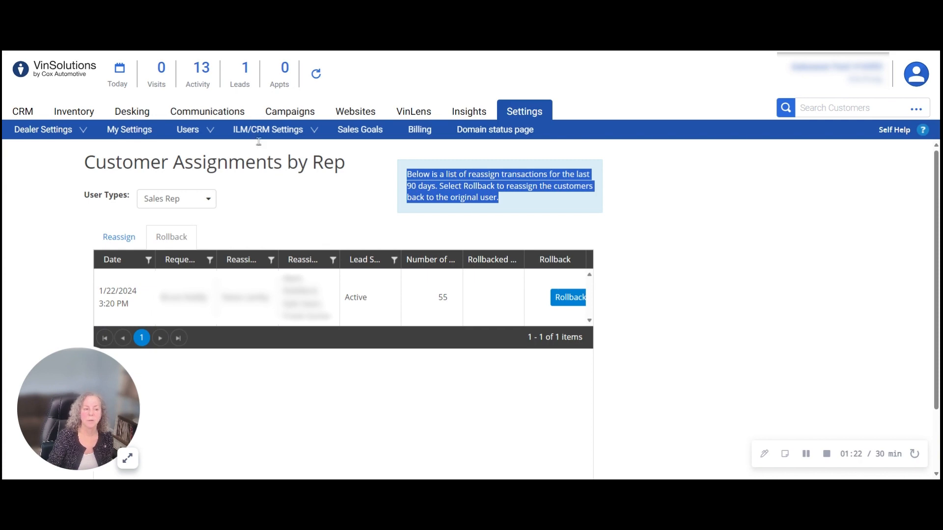
Go to Profile Manager to manage the user's dealer selection.
left_click(187, 129)
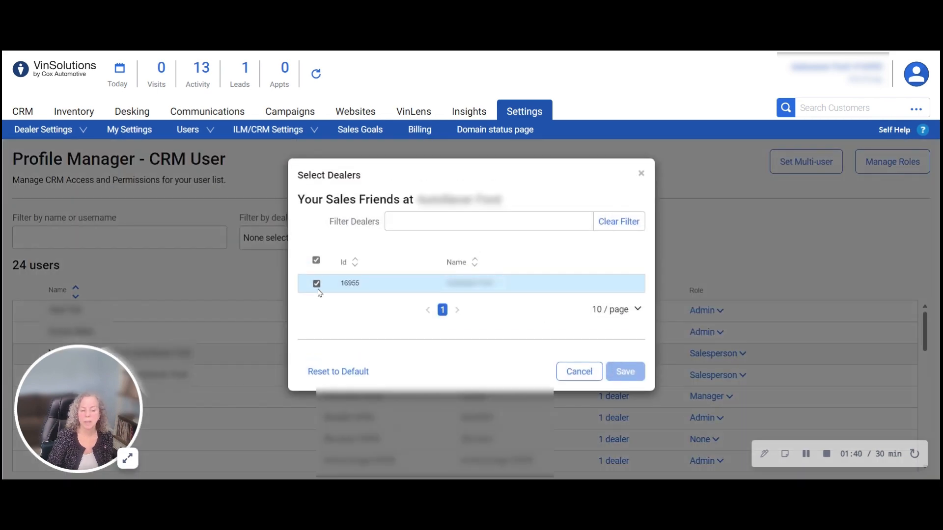
mouse_move(486, 295)
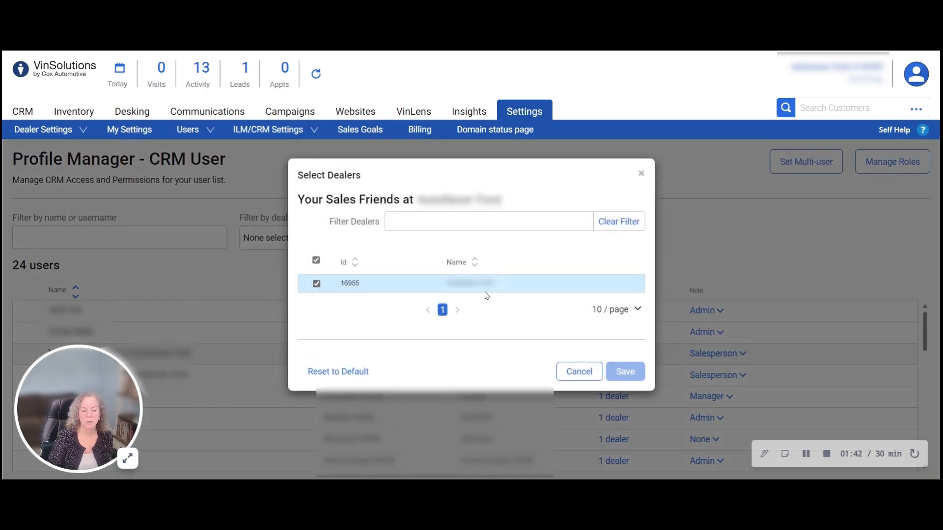
mouse_move(513, 296)
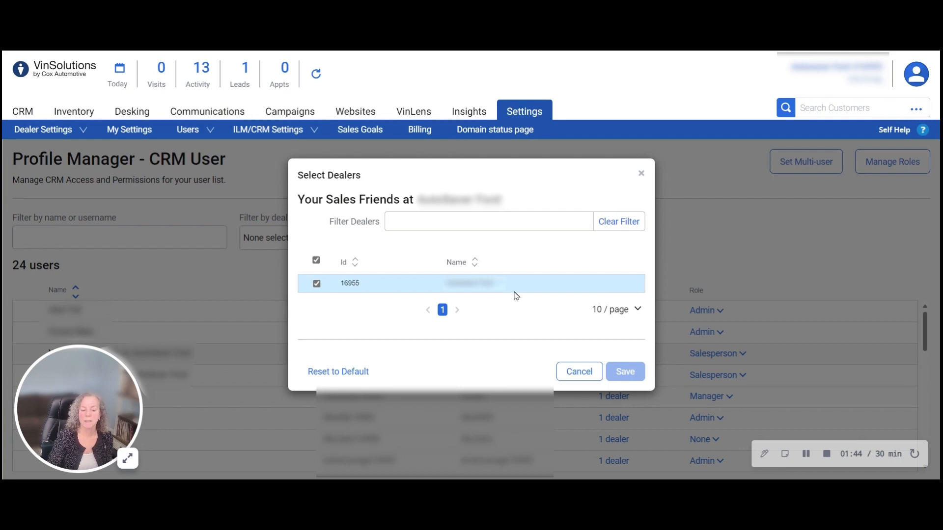